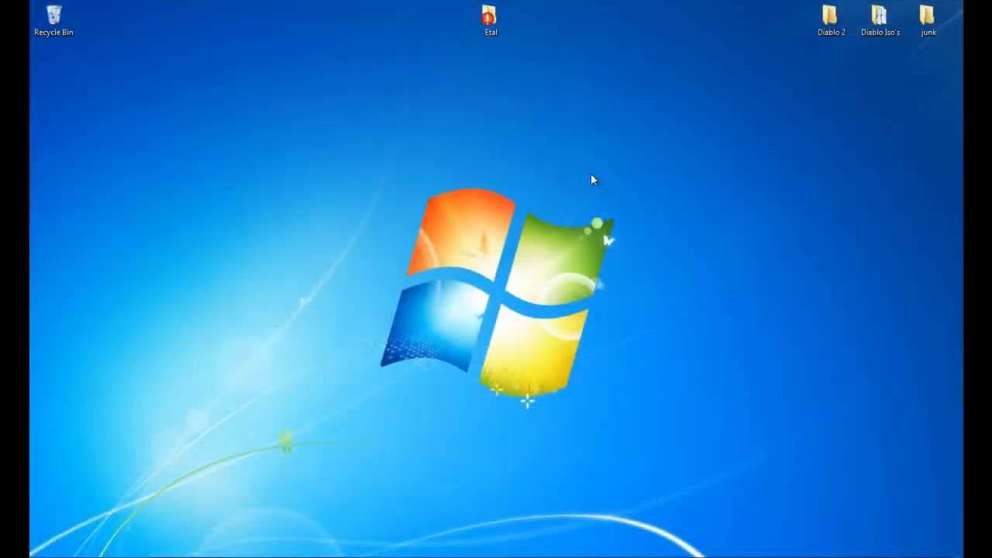
mouse_move(832, 15)
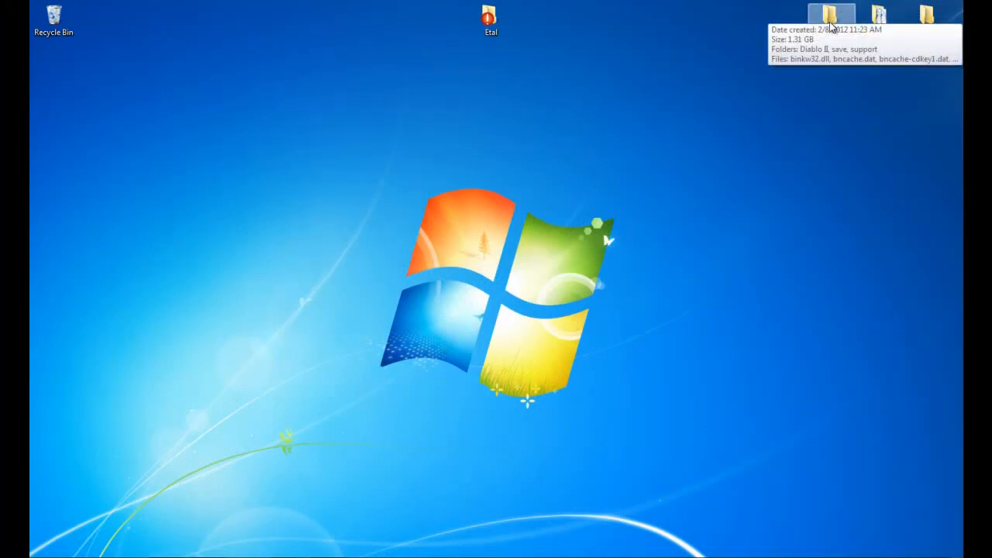
mouse_move(814, 44)
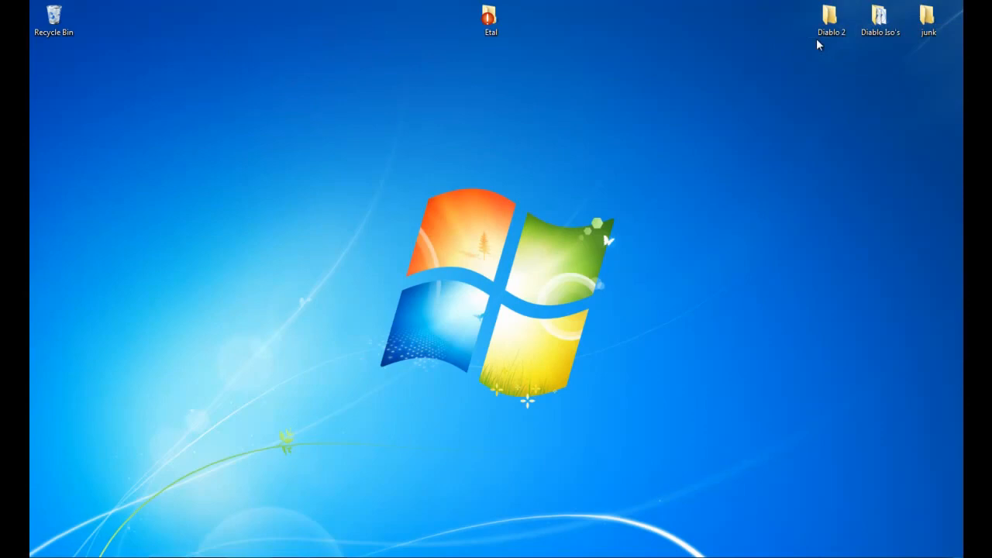
- Open the Diablo 2 folder and select bncache.dat for deletion
click(831, 19)
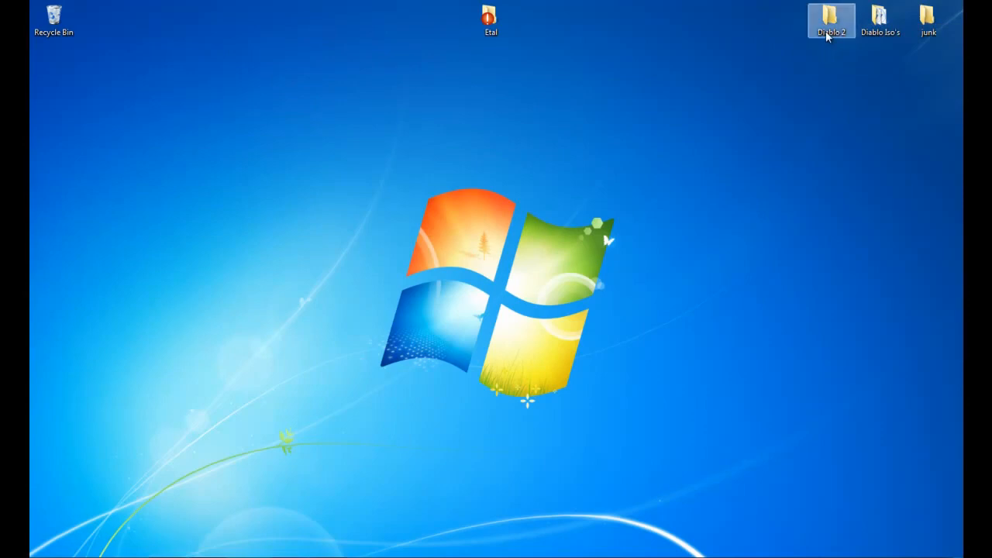
double_click(831, 19)
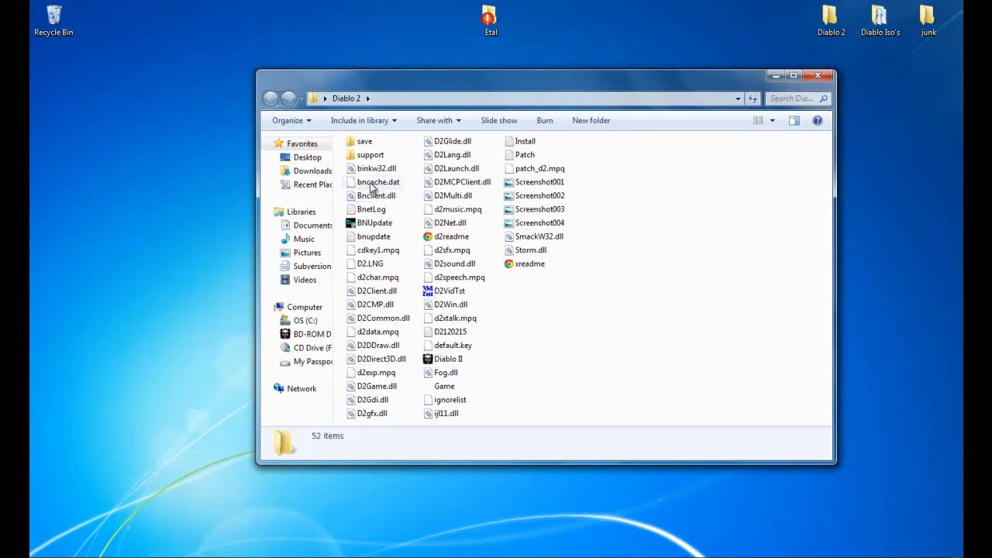
click(379, 181)
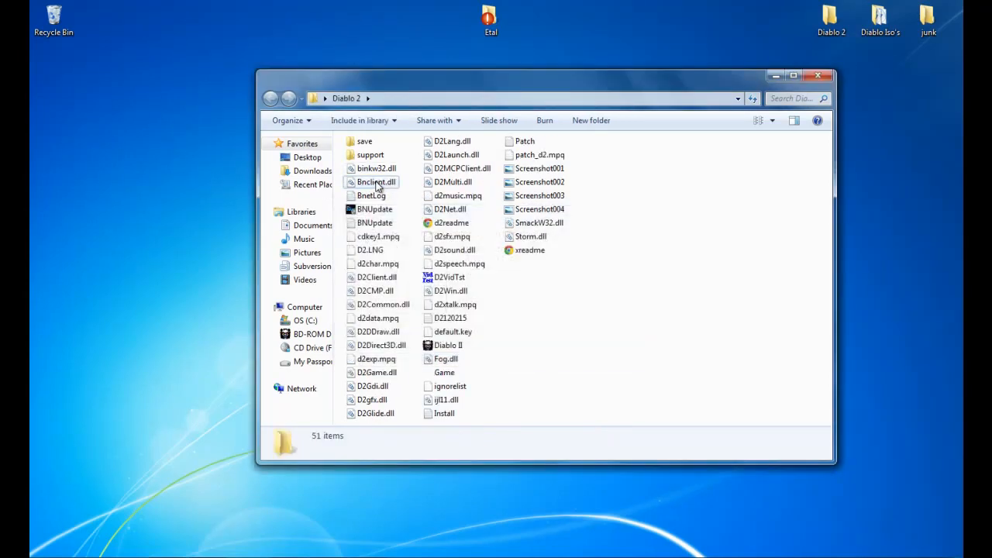
- Select BnetLog in the Diablo 2 folder and delete it
click(371, 196)
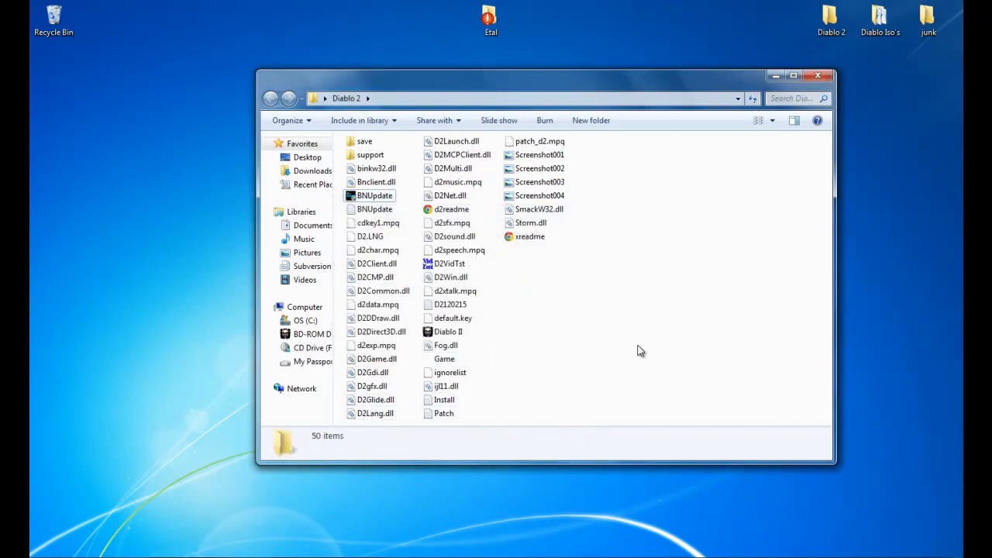
mouse_move(552, 351)
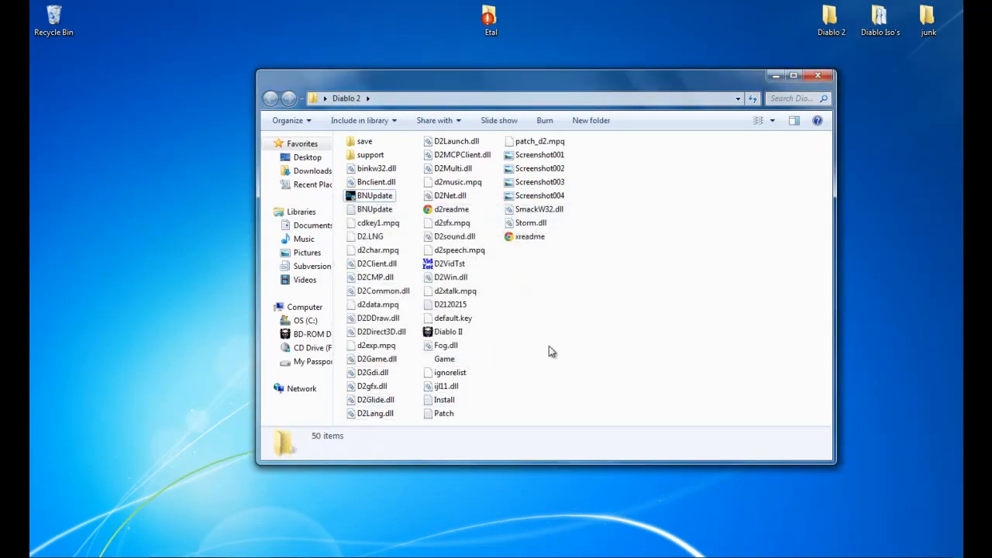
mouse_move(512, 292)
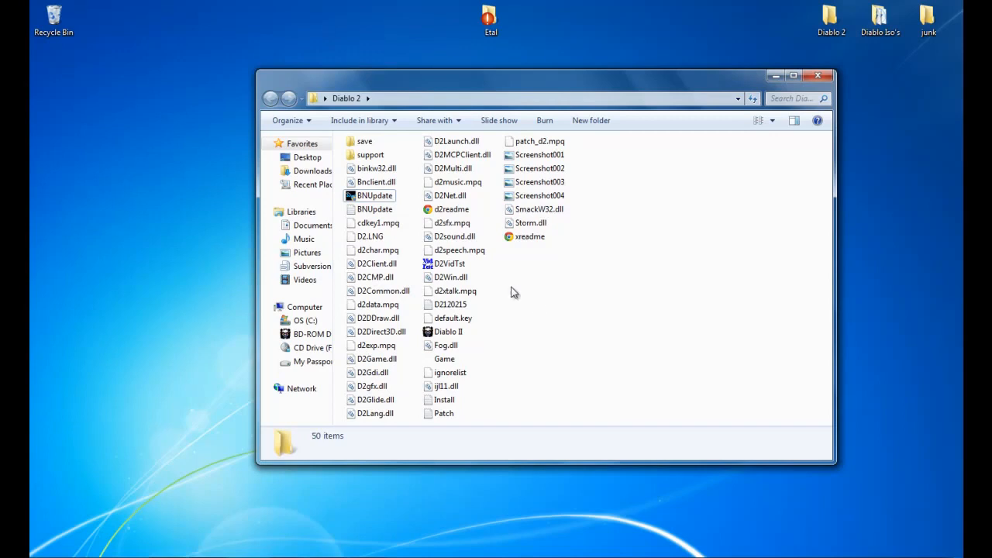
- Delete the D2120215 text log, confirming with Yes to recycle it
click(450, 304)
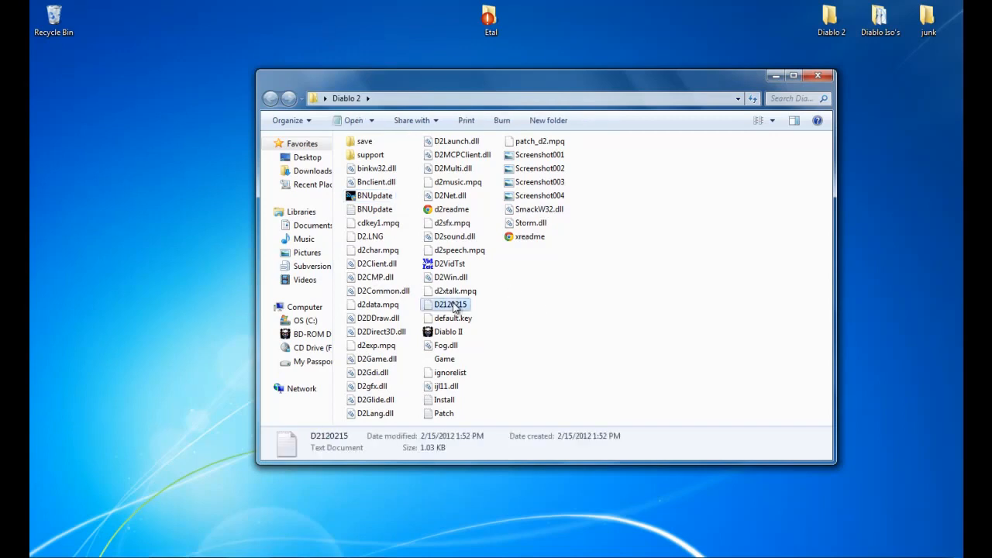
mouse_move(452, 305)
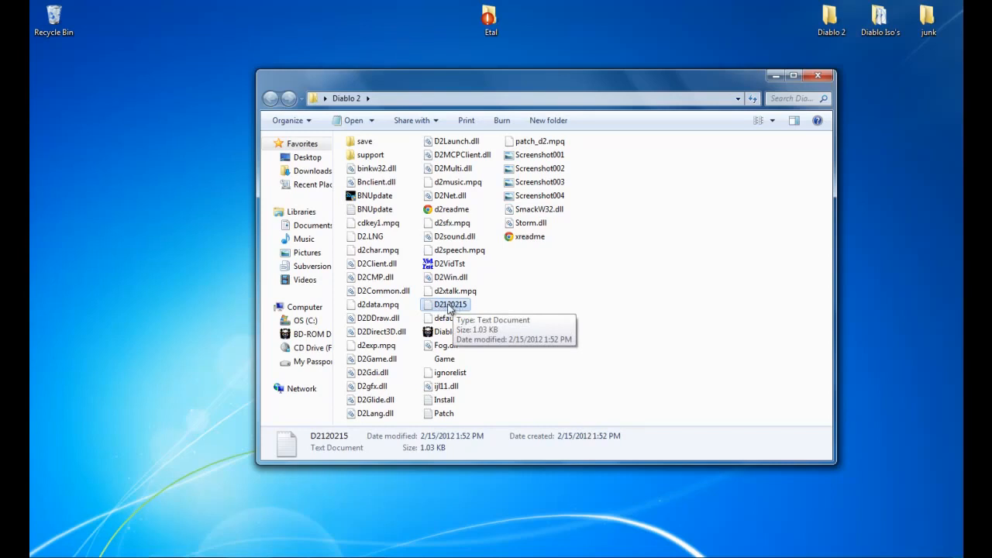
mouse_move(448, 304)
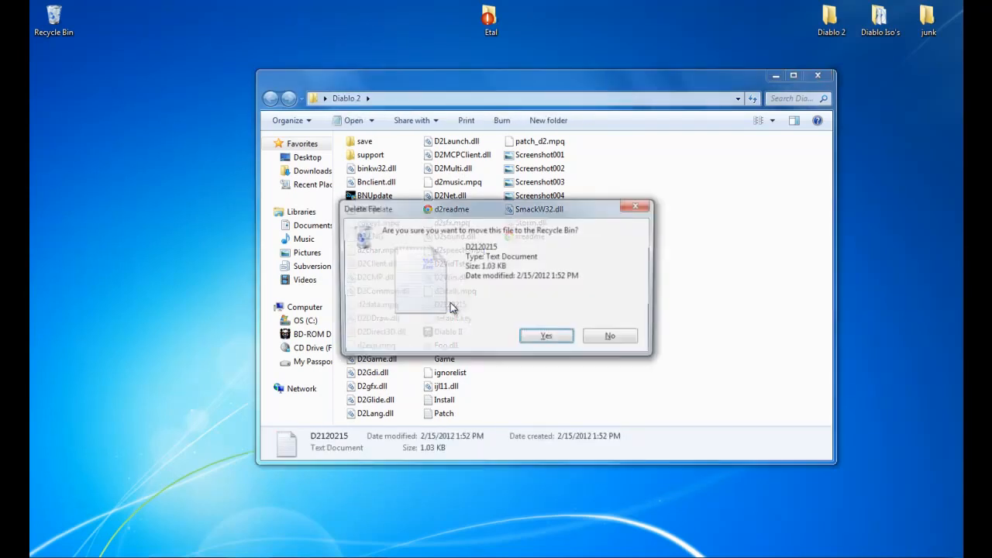
click(546, 335)
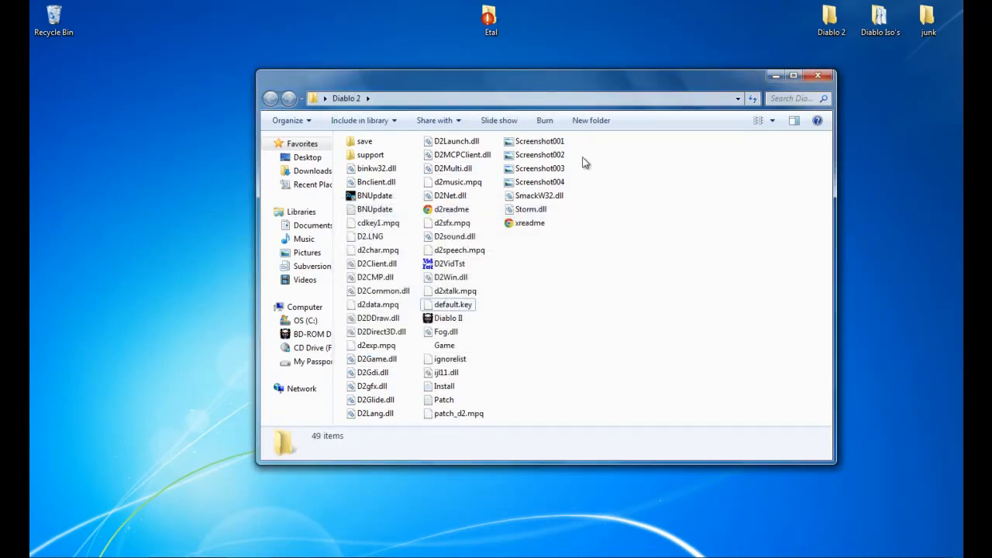
mouse_move(646, 288)
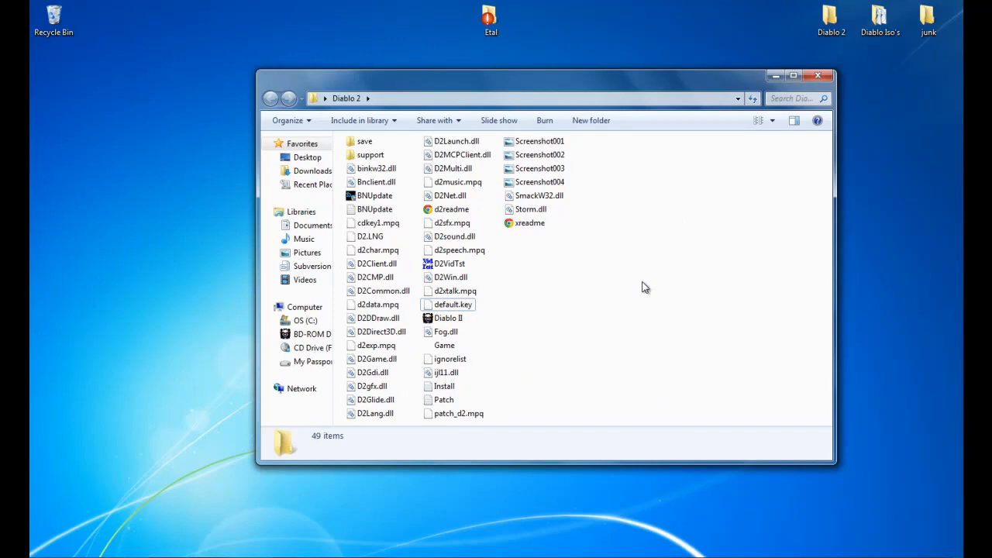
mouse_move(635, 240)
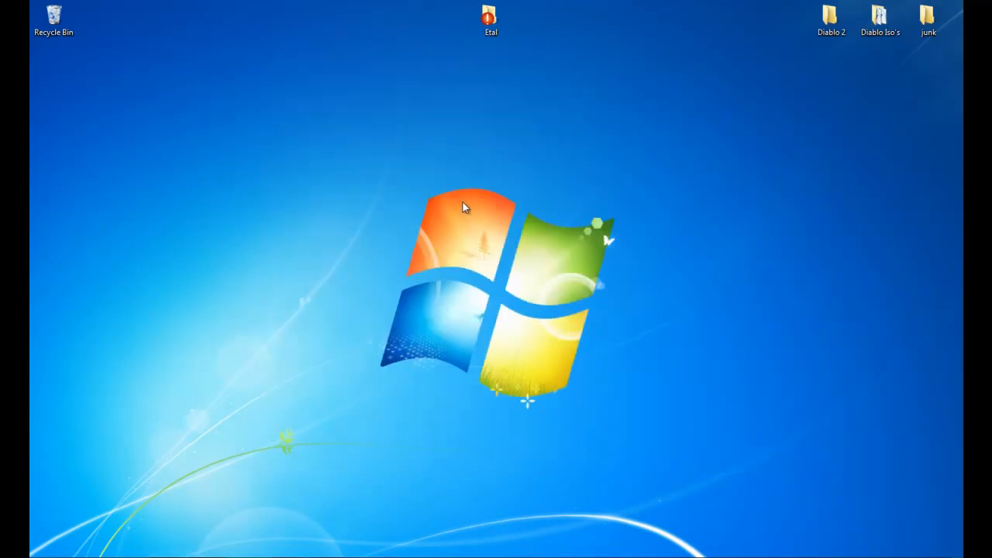
- Drag selection rectangles across the empty desktop after the folder window closes
drag(465, 206, 719, 440)
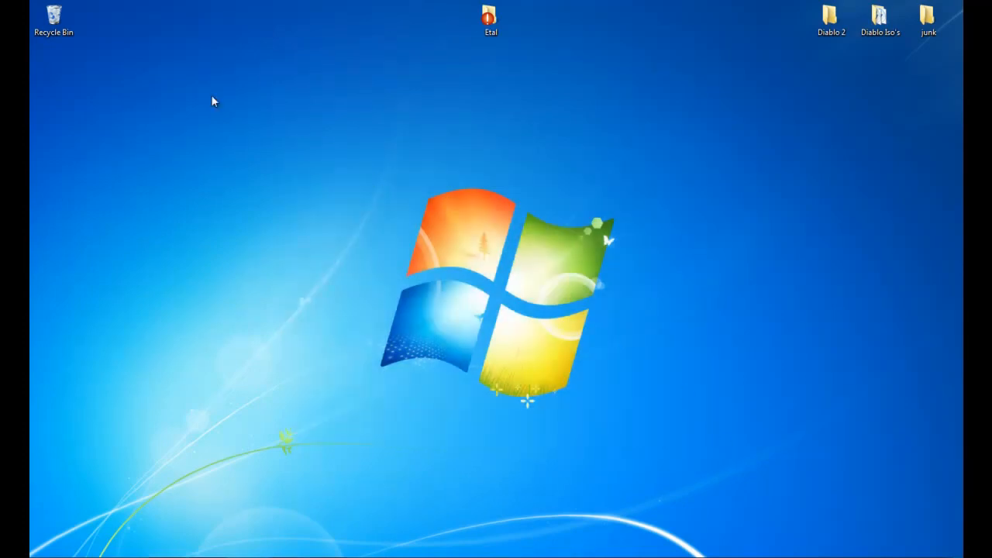
mouse_move(370, 130)
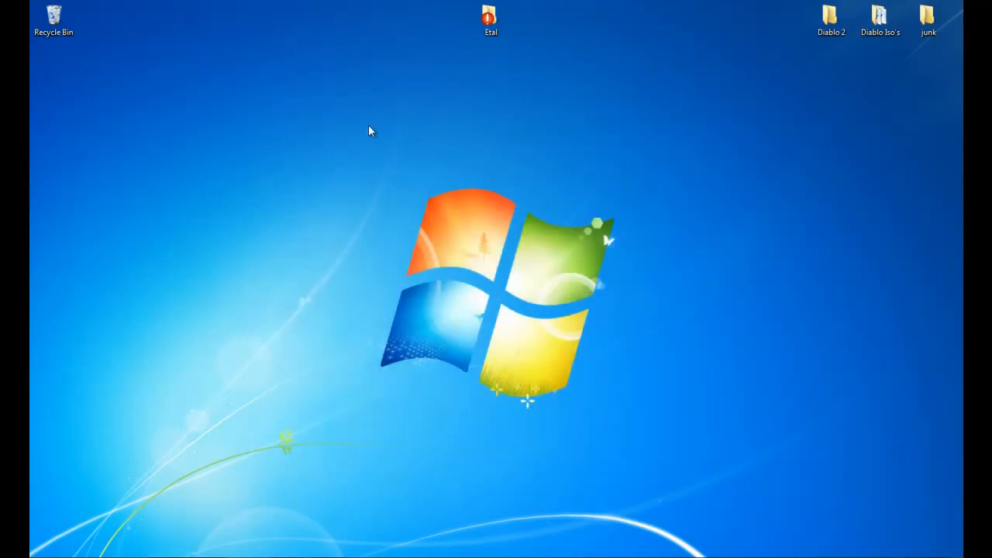
drag(371, 131, 702, 465)
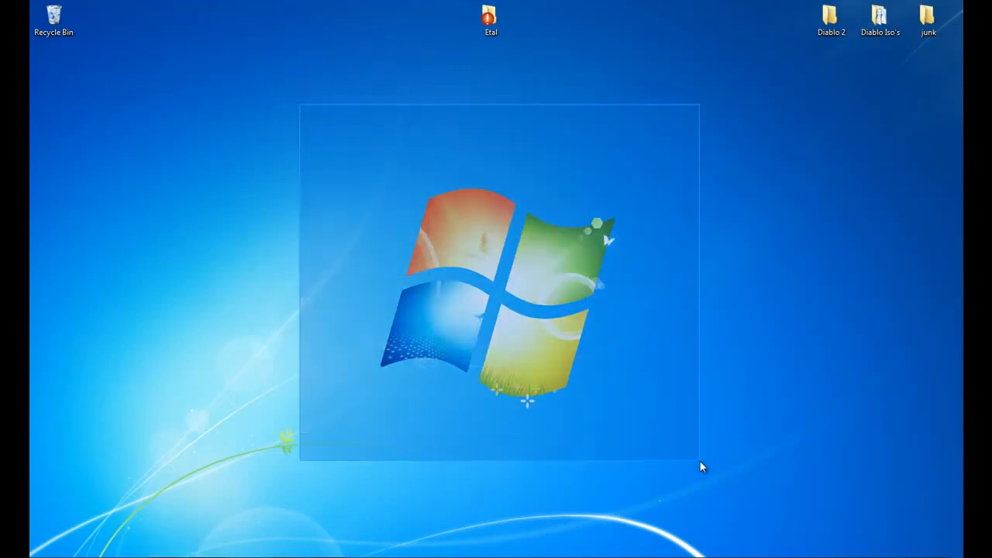